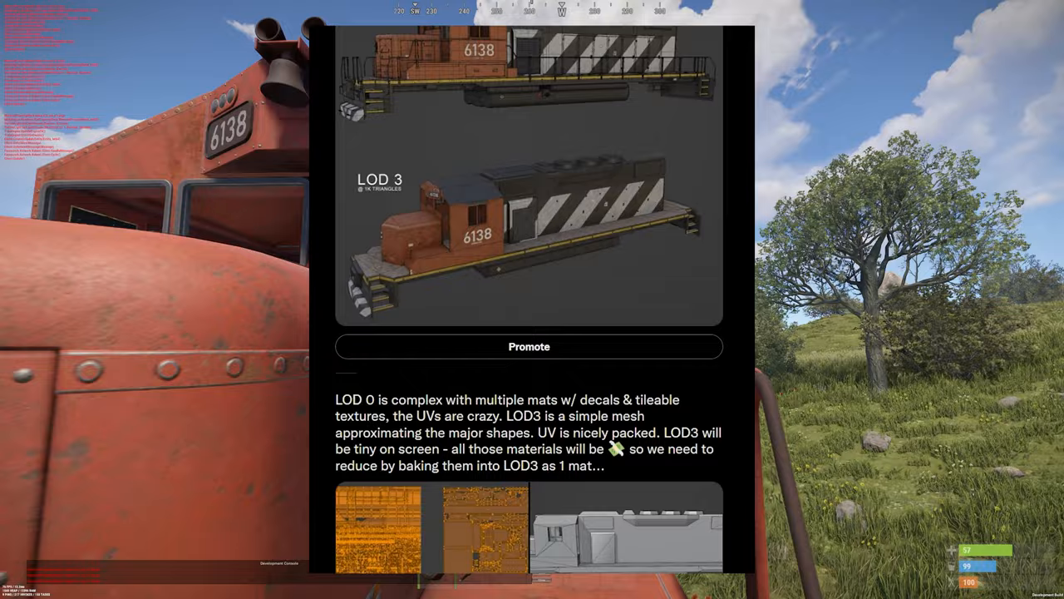
Step: View the UV layouts of AssaultRifle_PRT1 and then AssaultRifle_PRT3 in the UV Editor
{"action": "scroll", "scroll_direction": "down", "scroll_amount": 3}
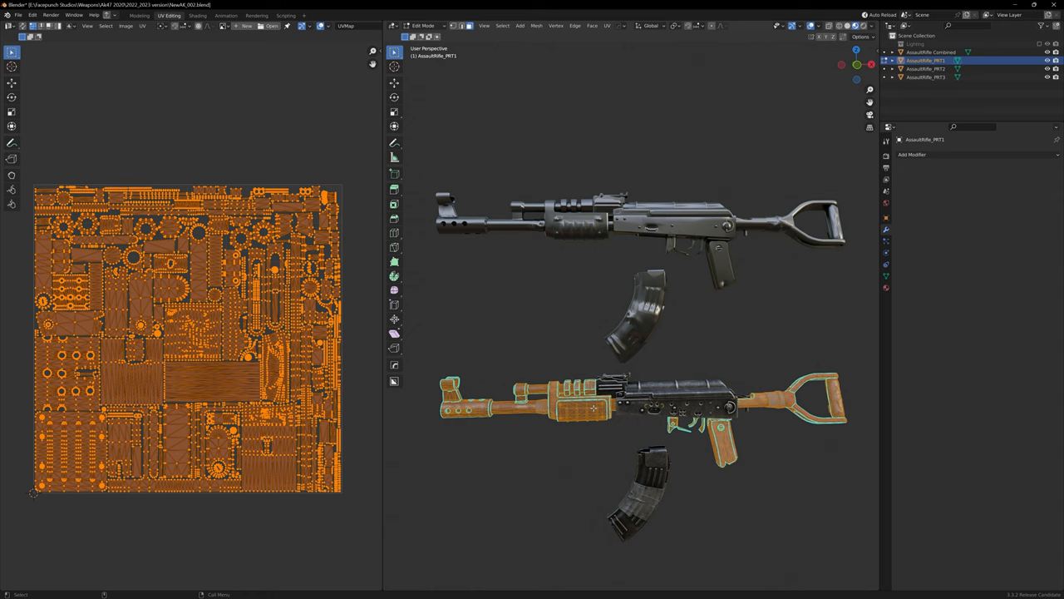
{"action": "left_click", "coordinate": [931, 76]}
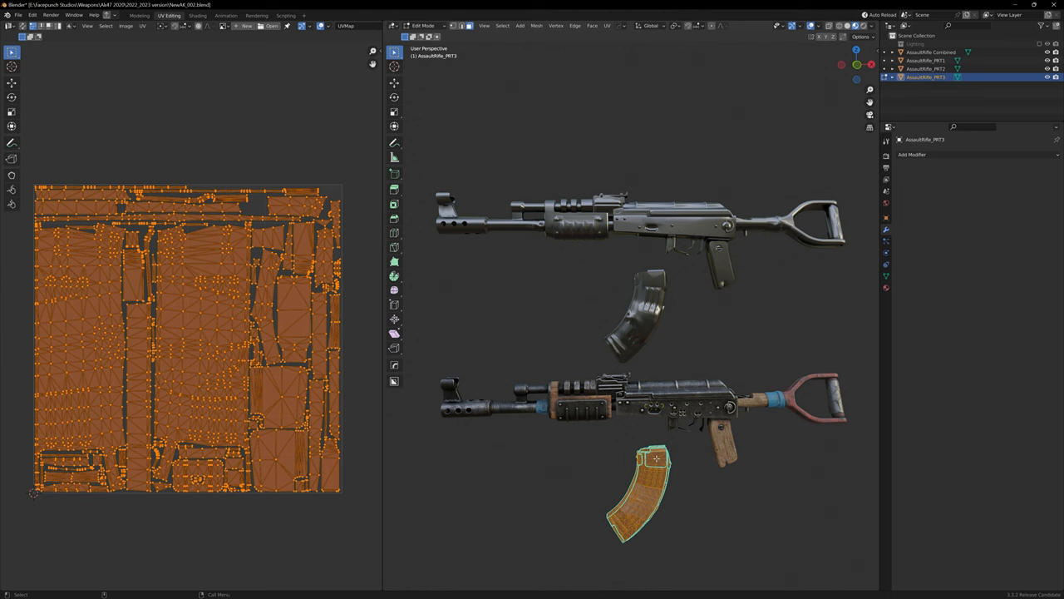
{"action": "left_click", "coordinate": [931, 53]}
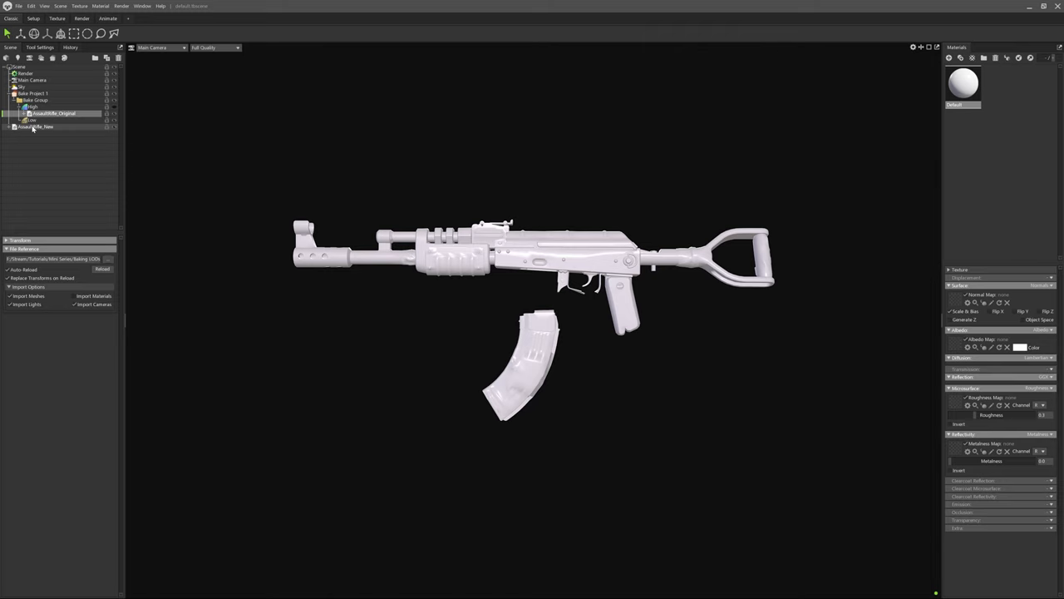
Step: Select the newly imported AssaultRifle_New in the scene outliner
{"action": "left_click", "coordinate": [48, 127]}
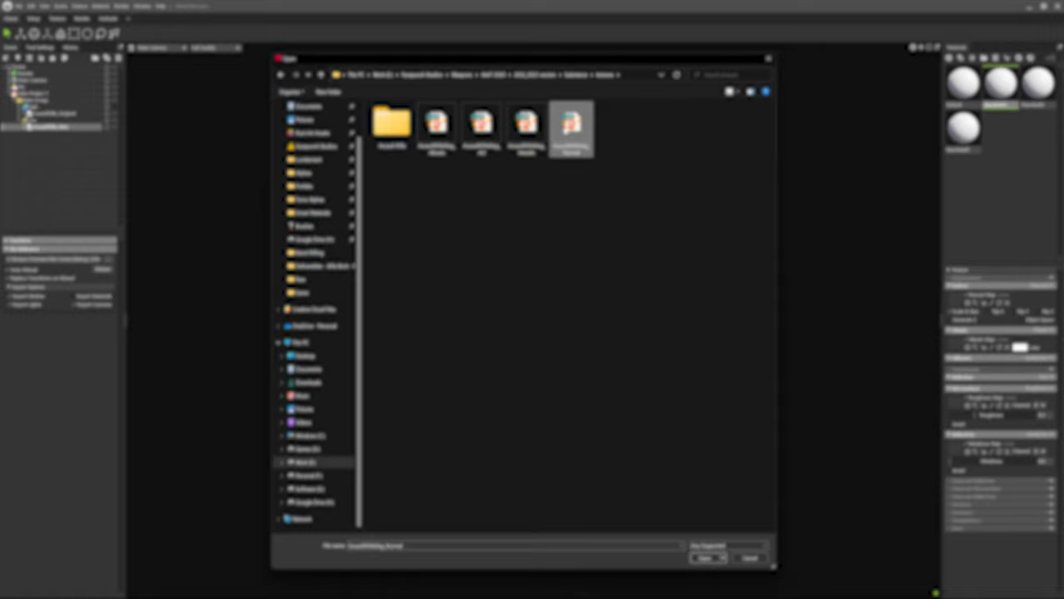
Step: Load the rifle's texture file into the material's texture slot
{"action": "left_click", "coordinate": [707, 556]}
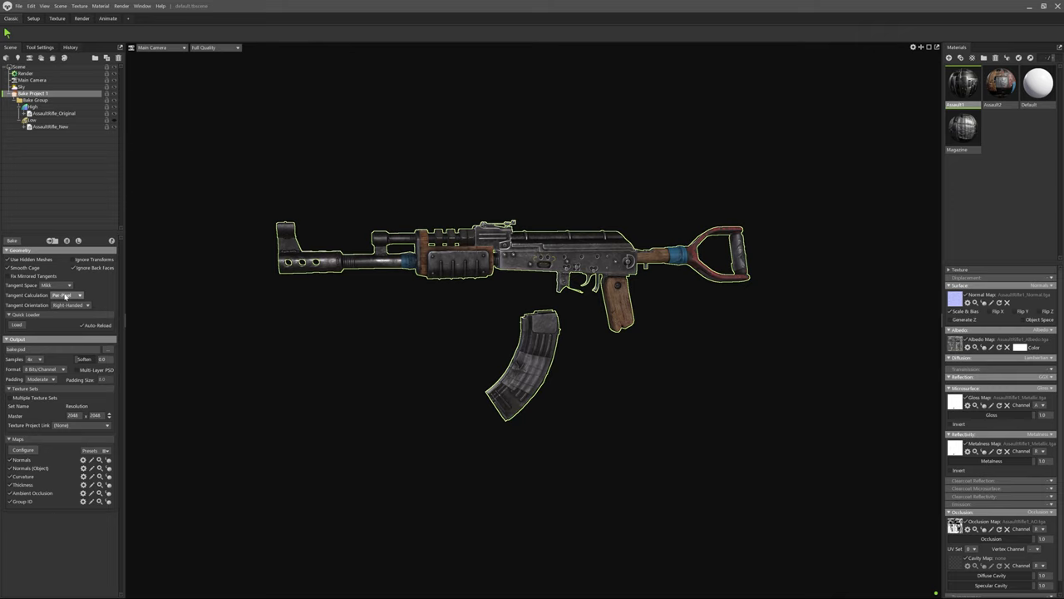
Step: Set Tangent Calculation to Per-Vertex and adjust the bake texture resolution
{"action": "left_click", "coordinate": [67, 296]}
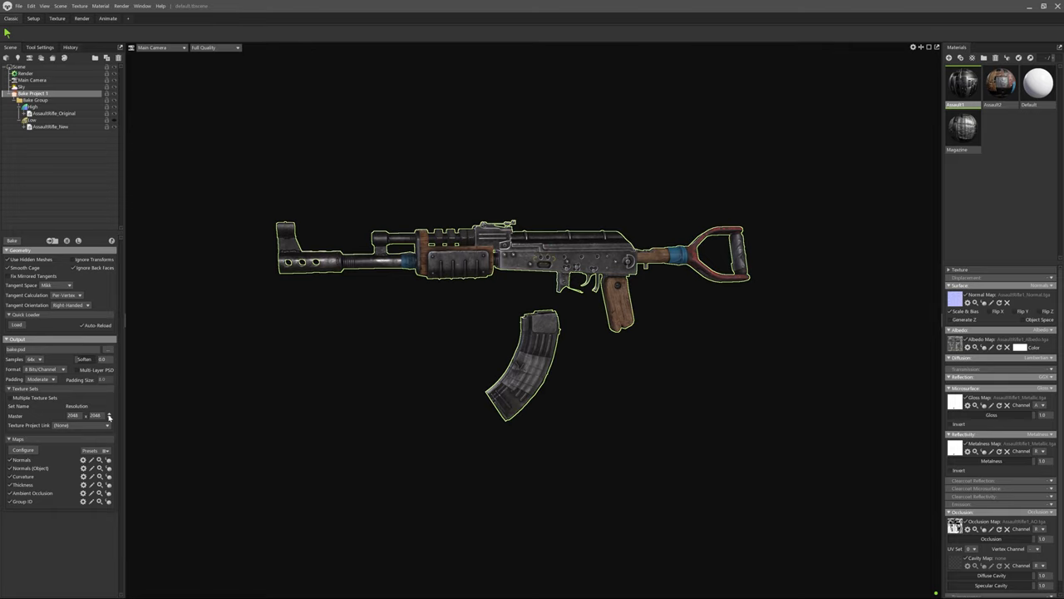
{"action": "left_click", "coordinate": [24, 449]}
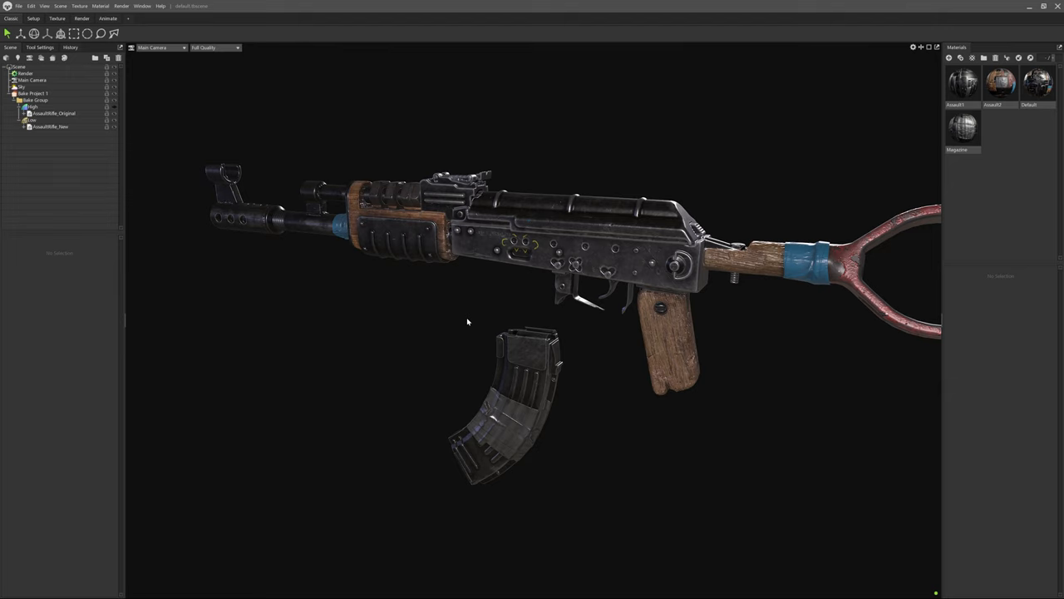
Step: Switch the combined material's Microsurface map from Roughness to Gloss, then select the low-poly rifle
{"action": "left_click", "coordinate": [1043, 85]}
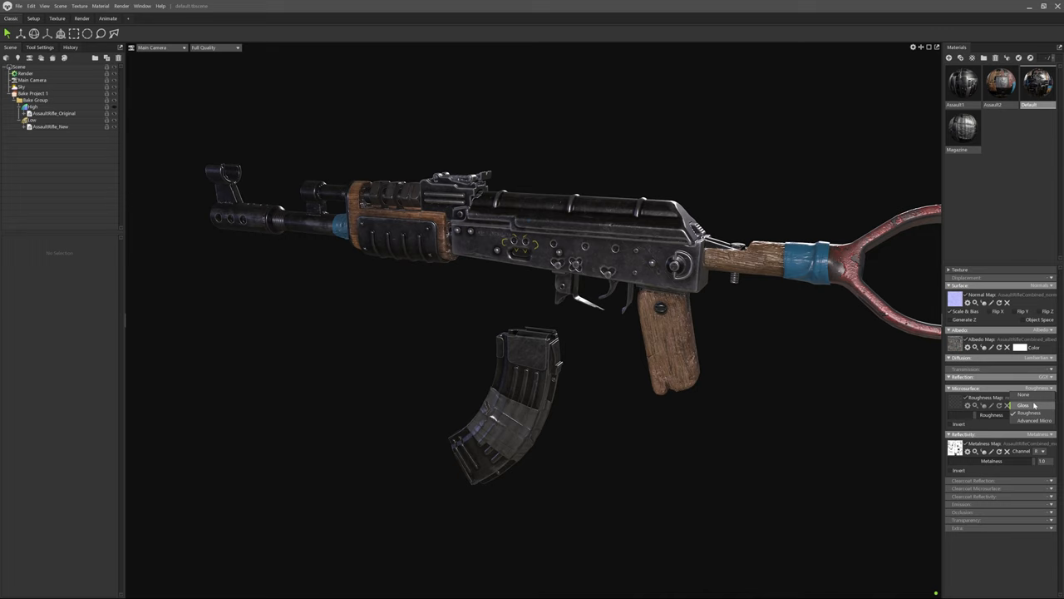
{"action": "left_click", "coordinate": [1023, 405]}
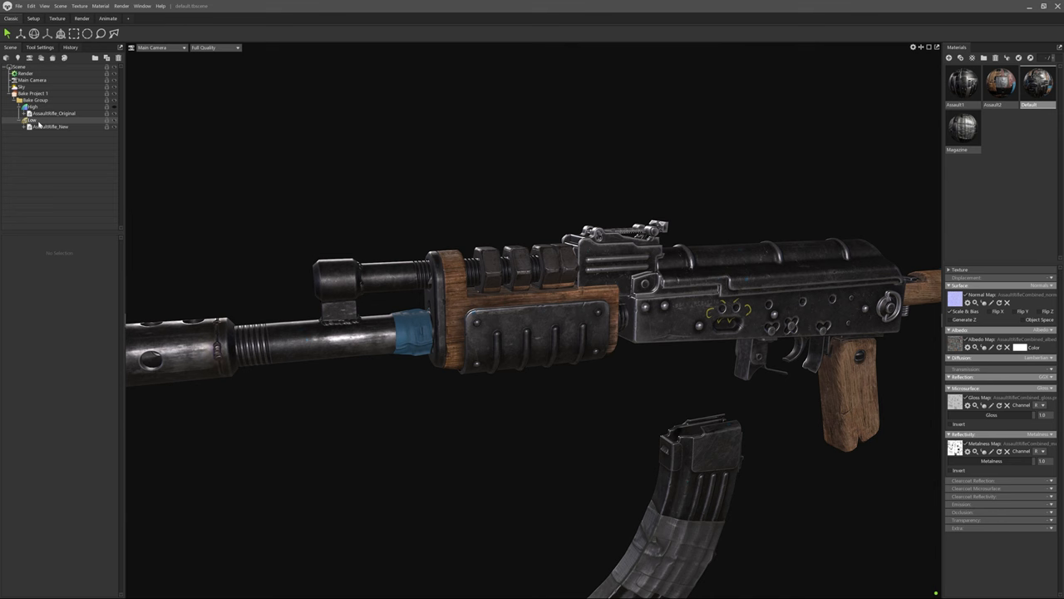
{"action": "left_click", "coordinate": [32, 120]}
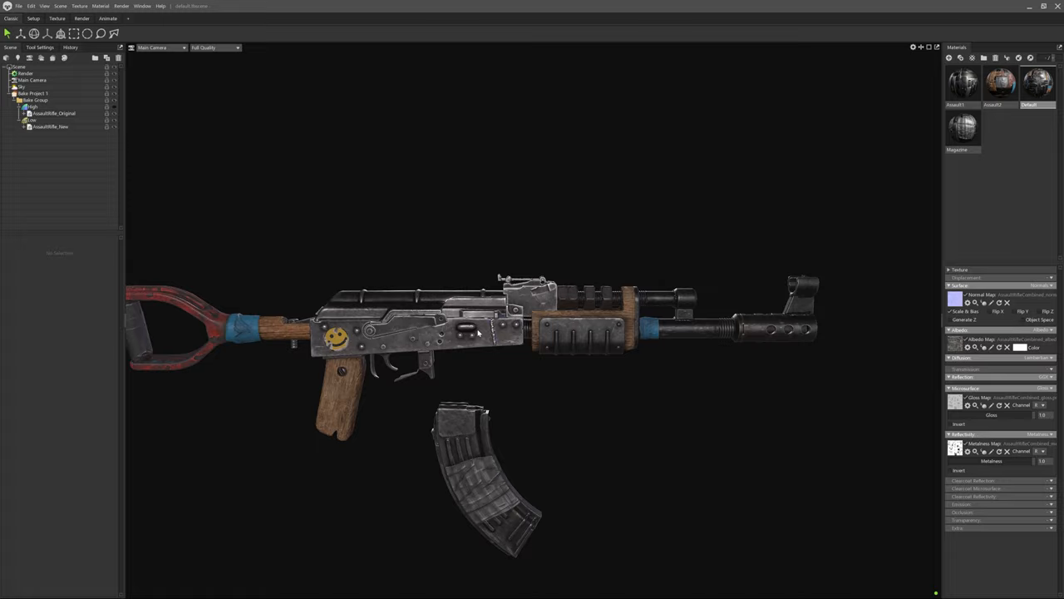
Step: Select AssaultRifle_Original, inspect its material and preview the combined Albedo Map
{"action": "left_click", "coordinate": [52, 113]}
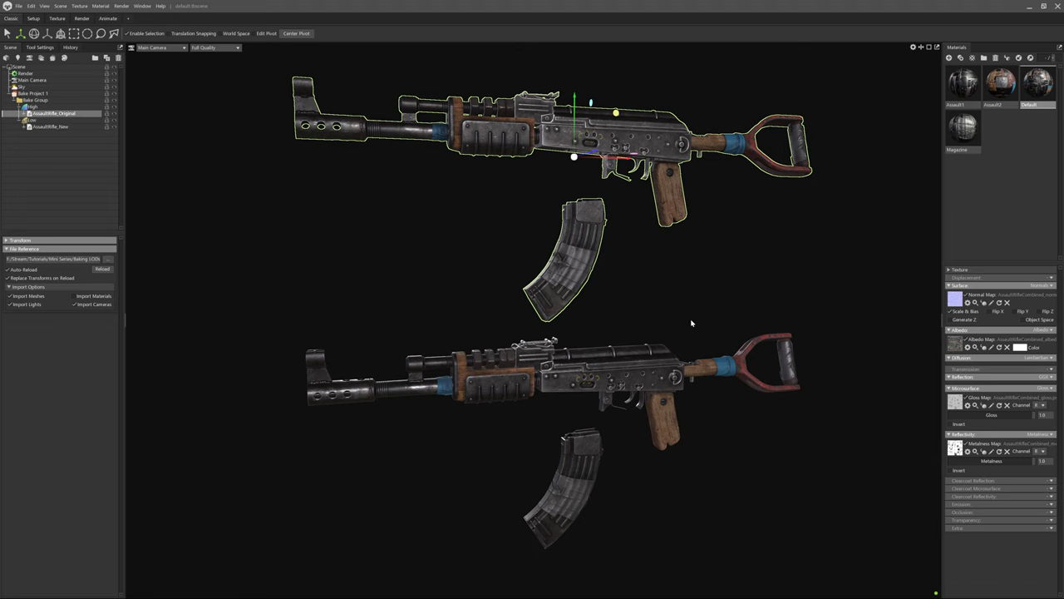
{"action": "left_click", "coordinate": [959, 83]}
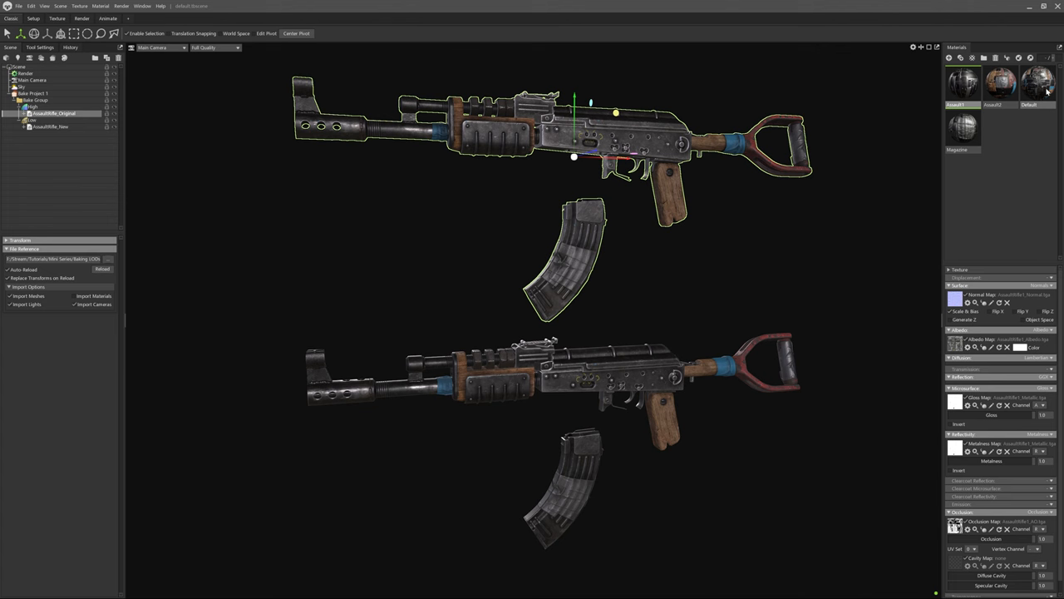
{"action": "left_click", "coordinate": [954, 345]}
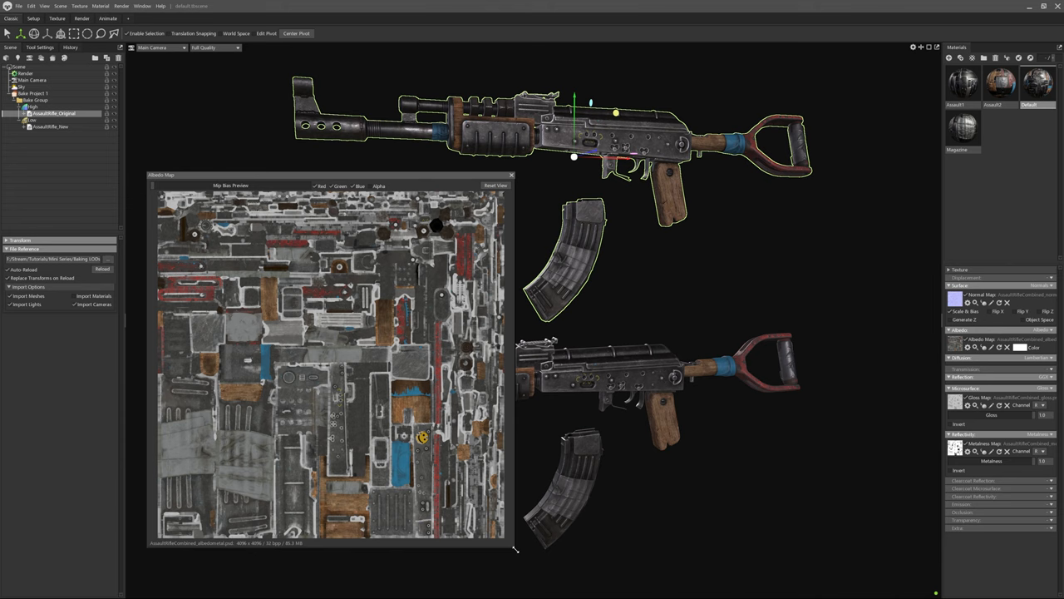